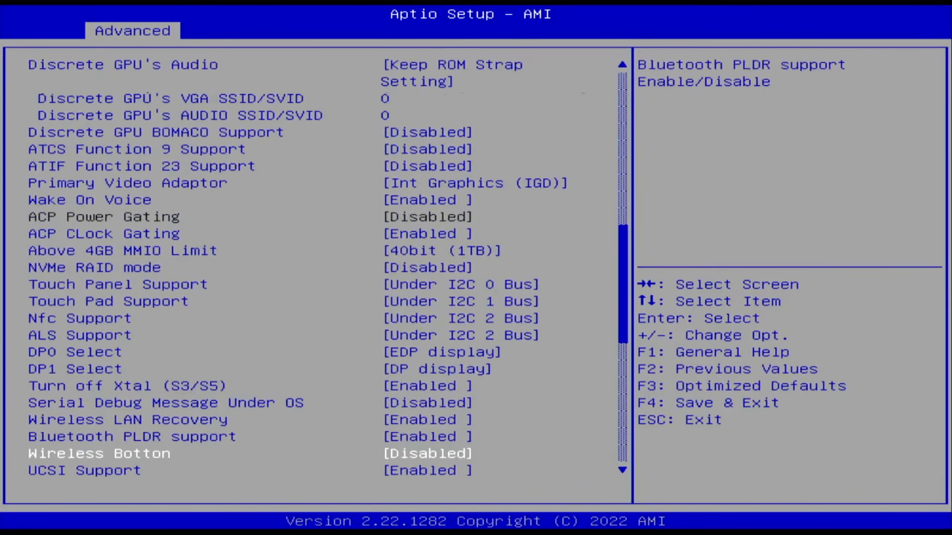
- Set Wake on PME to Enabled on the Advanced tab, then save with F4 and boot into Windows
scroll(down, 3)
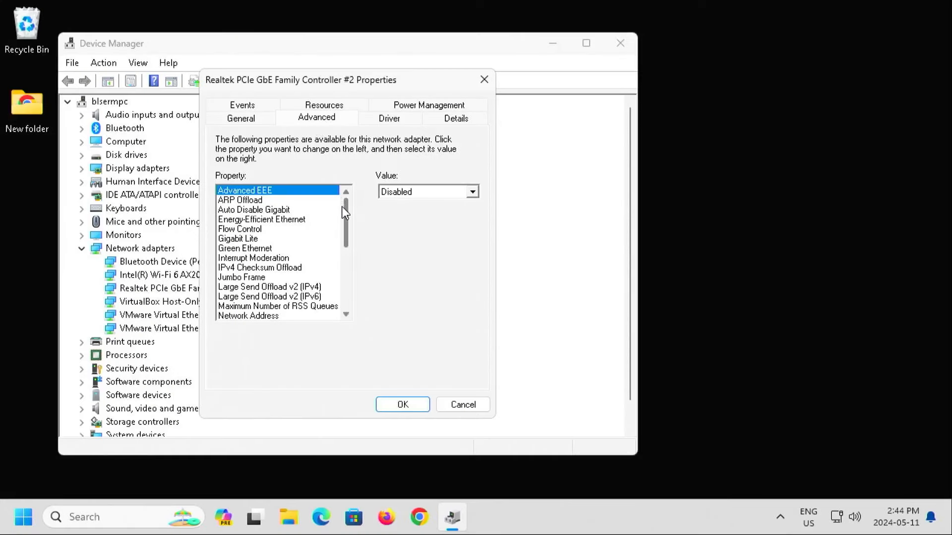
click(260, 287)
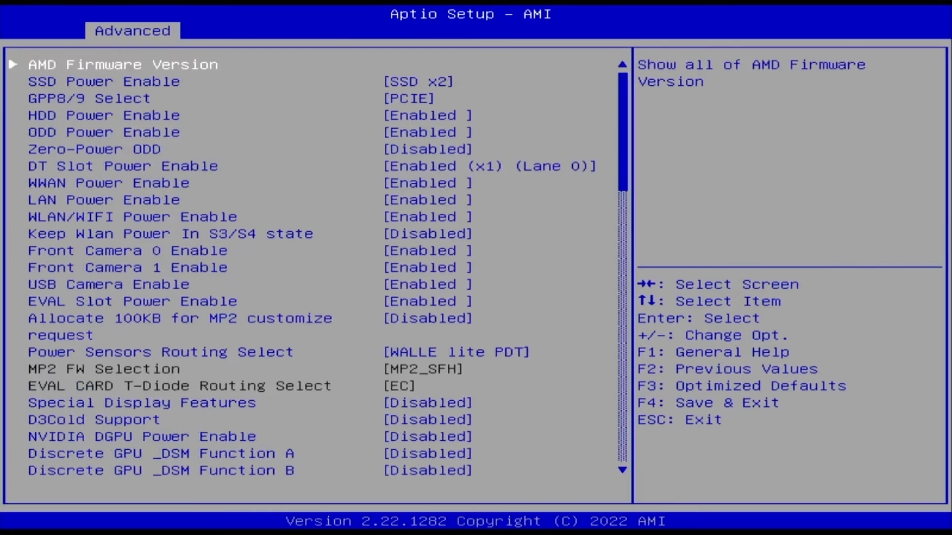
scroll(down, 3)
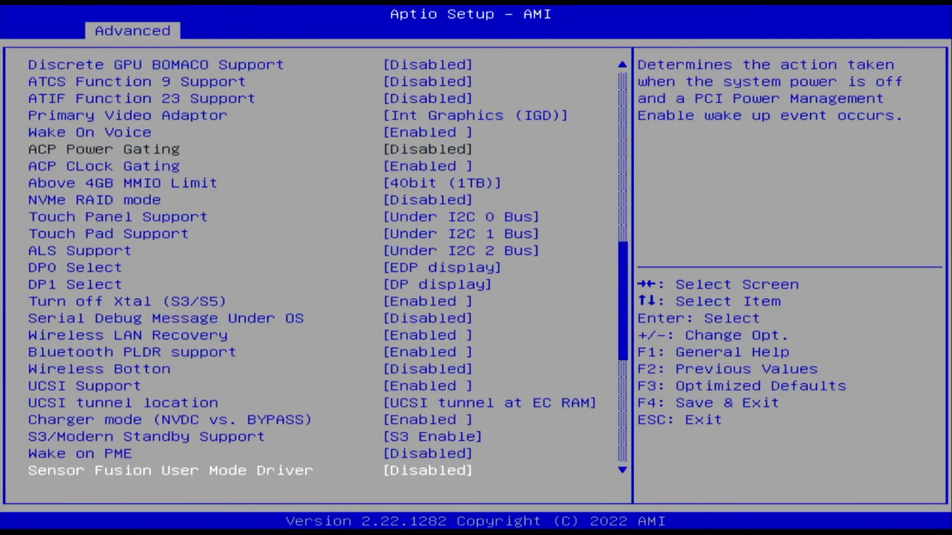
scroll(down, 3)
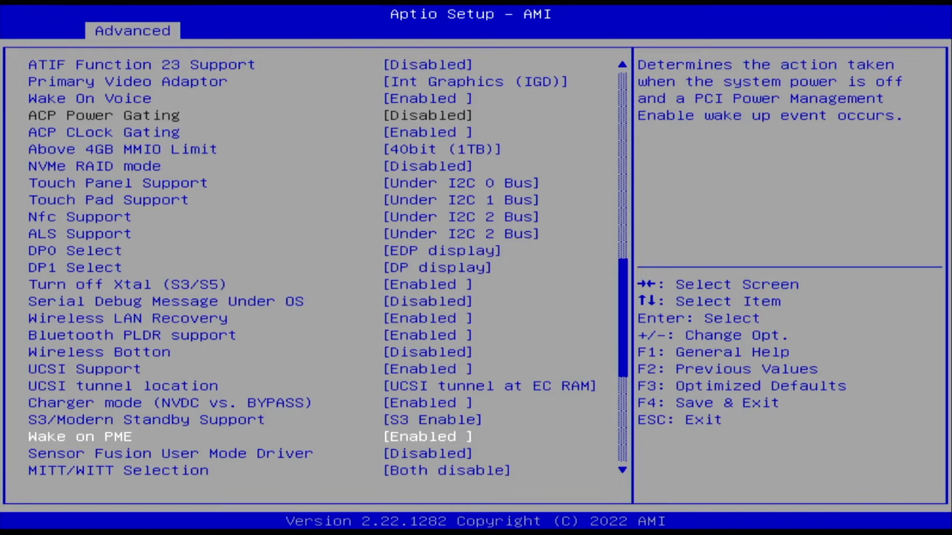
click(480, 31)
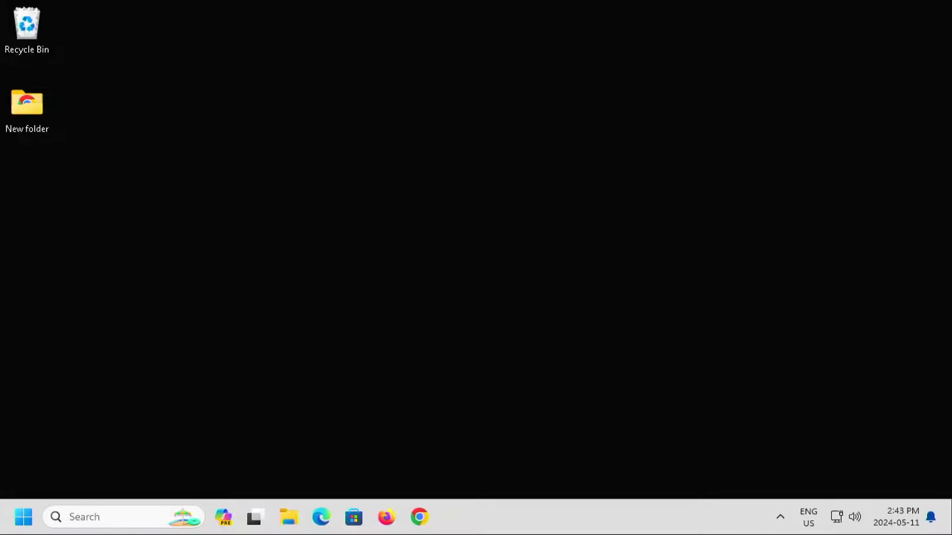
- Launch Device Manager from Start search, accept UAC, and select the Realtek PCIe GbE Family Controller #2
text(device manager)
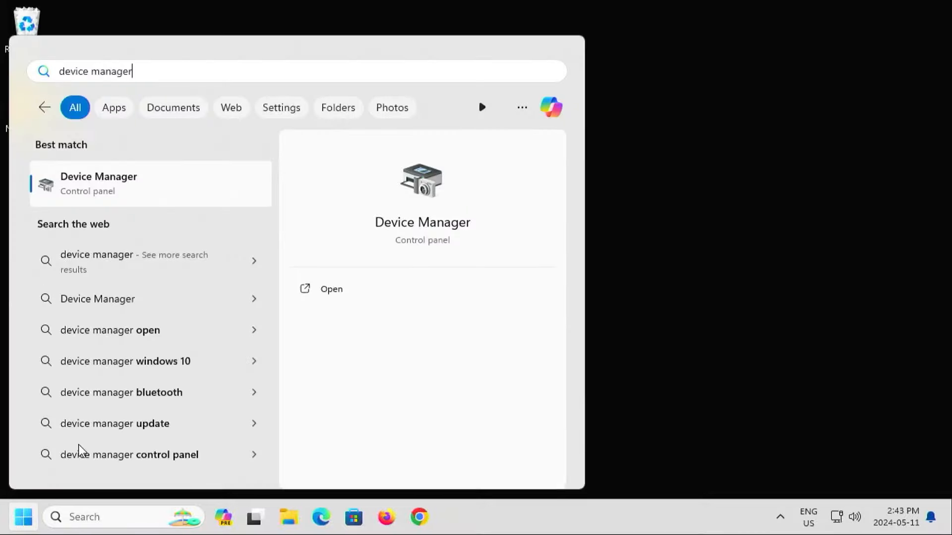
click(331, 289)
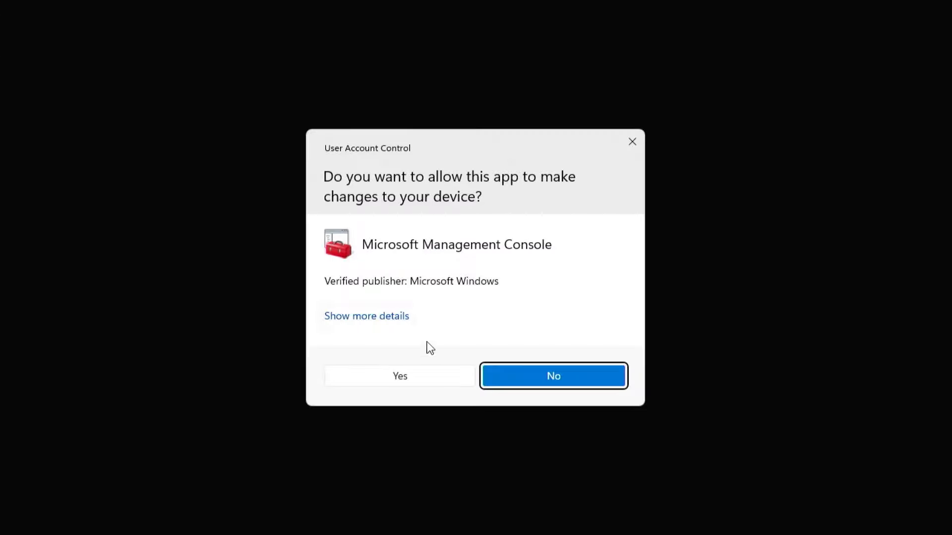
click(399, 376)
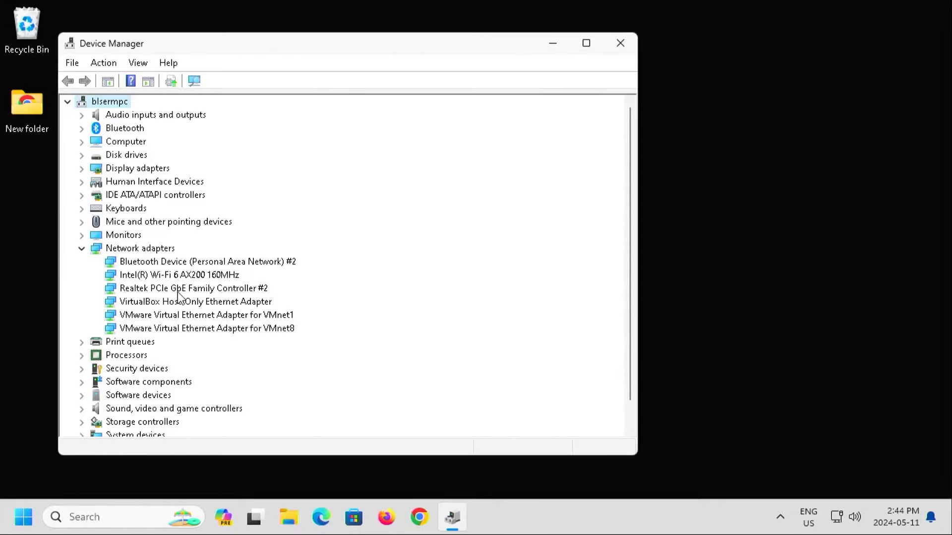
mouse_move(170, 306)
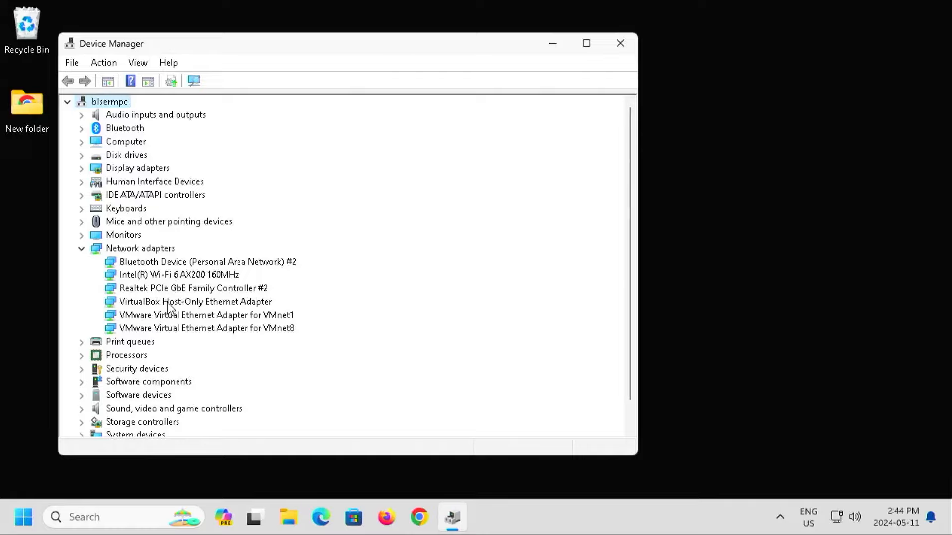
mouse_move(177, 295)
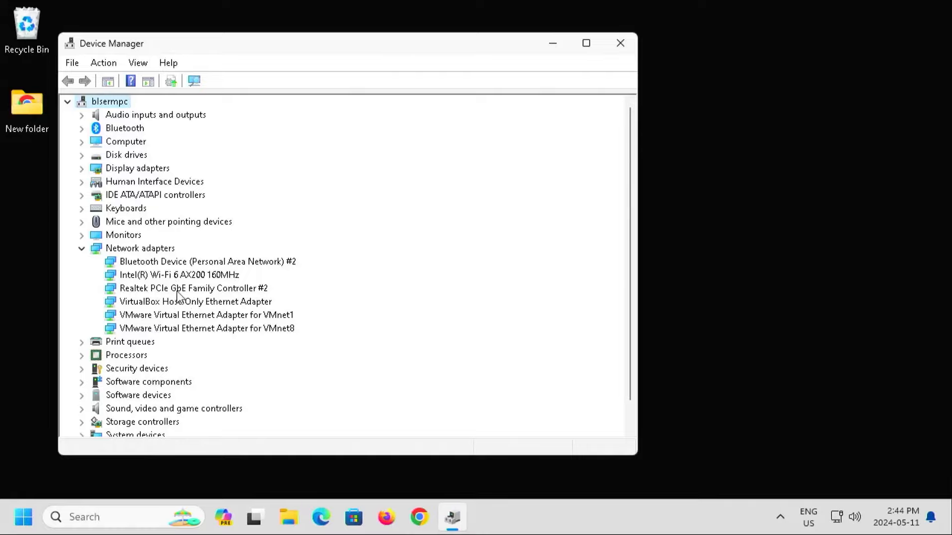
click(192, 287)
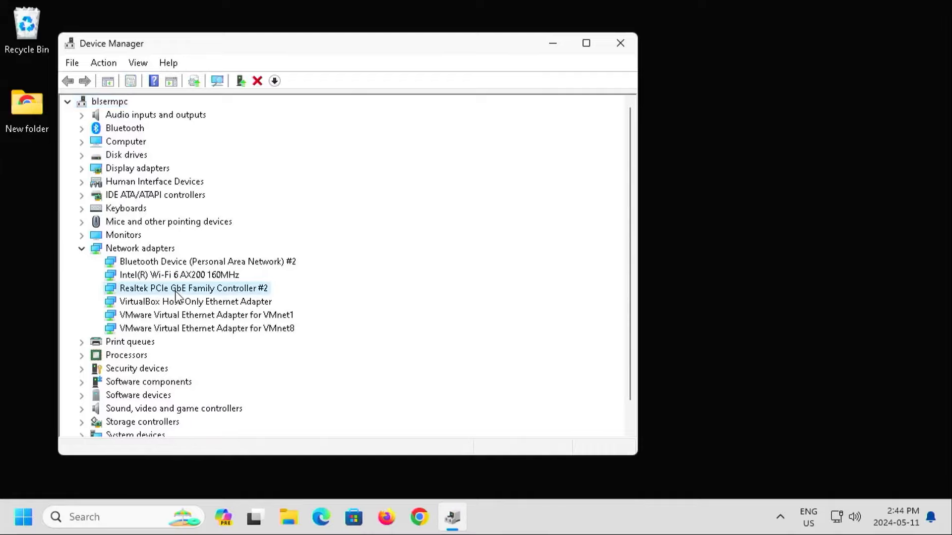
- In the Realtek adapter's Advanced properties, set Wake on Magic Packet to Enabled
right_click(193, 287)
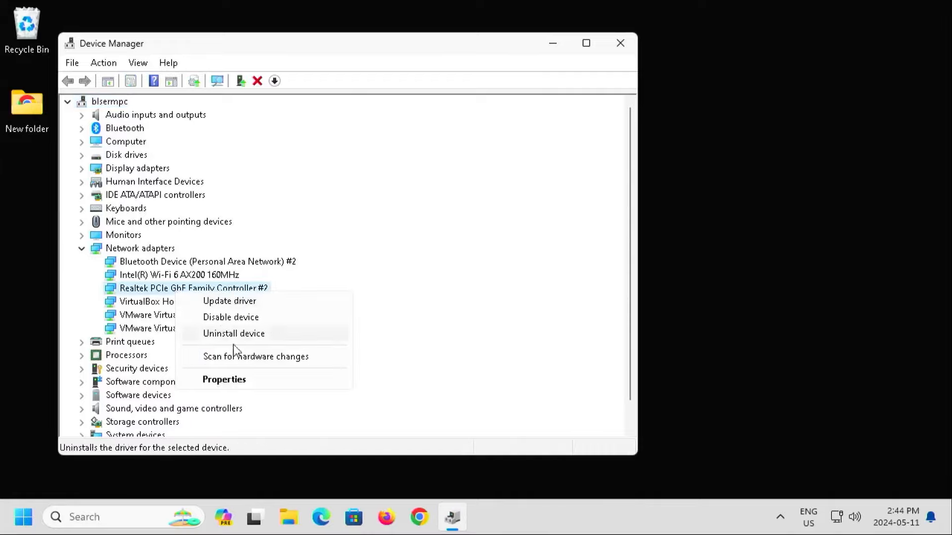
click(223, 380)
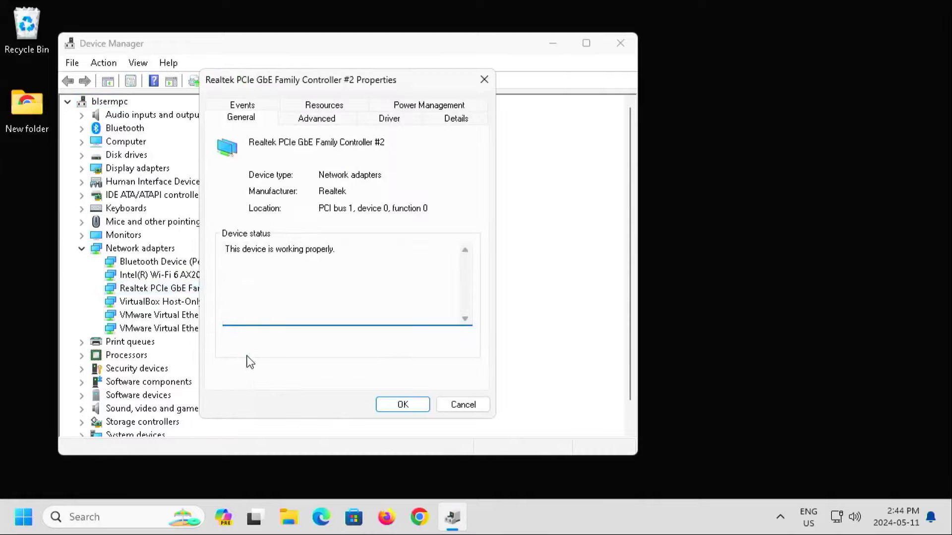
click(316, 118)
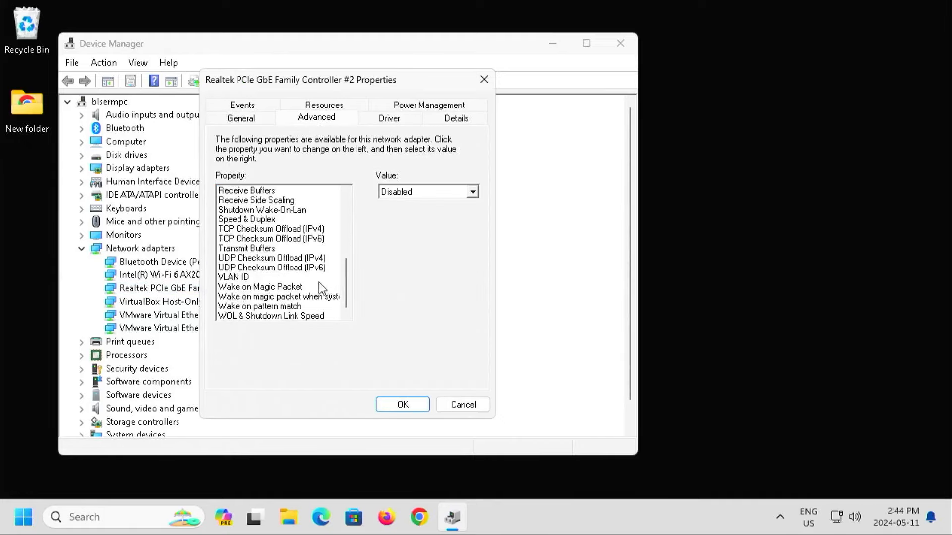
click(260, 286)
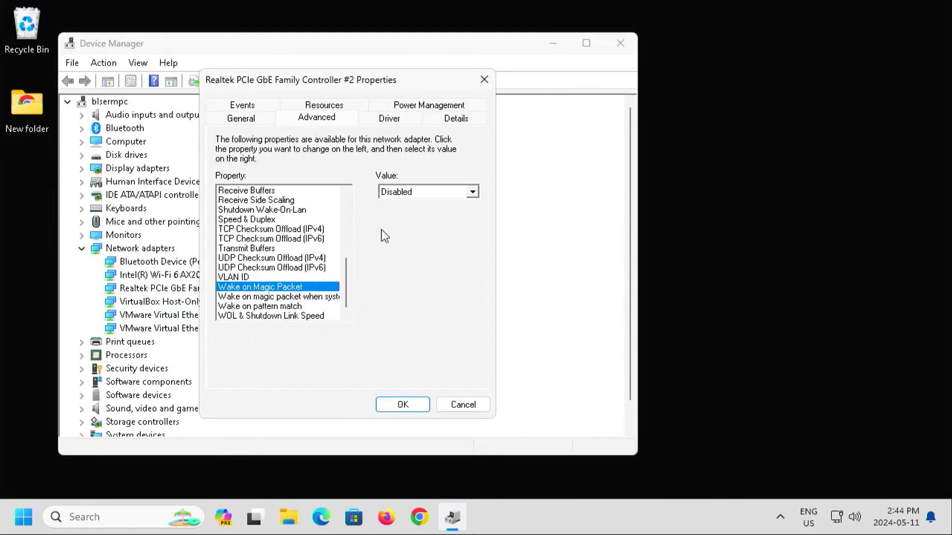
click(423, 191)
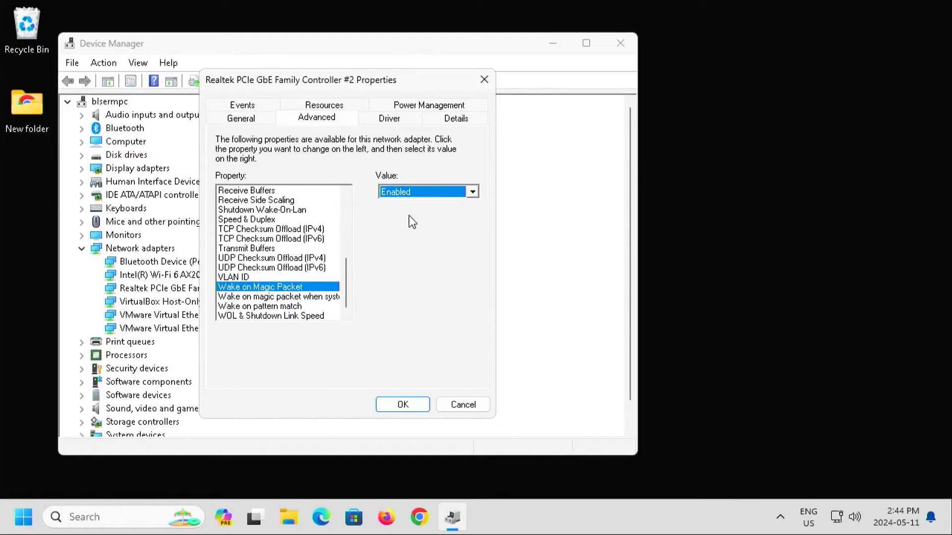
click(277, 296)
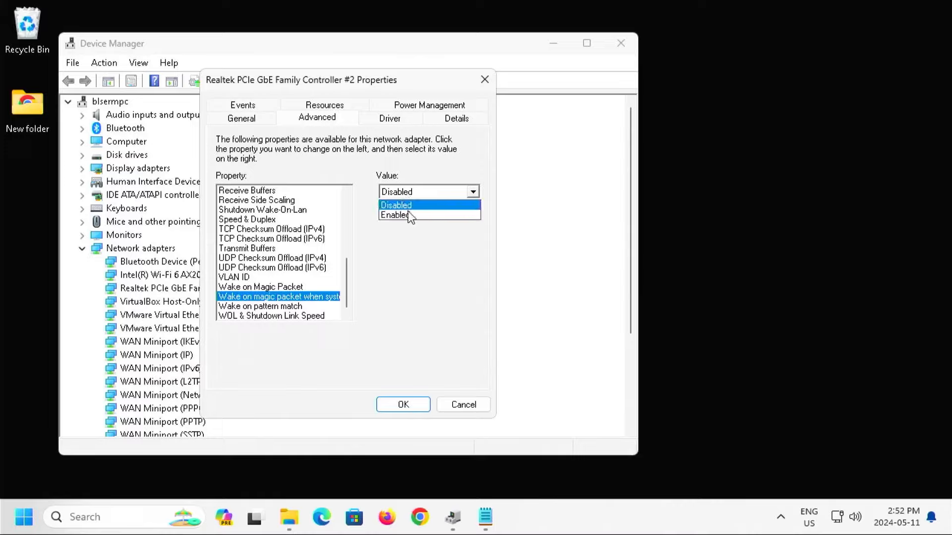
- Enable the second magic-packet wake property and confirm Wake on pattern match shows Enabled
click(393, 215)
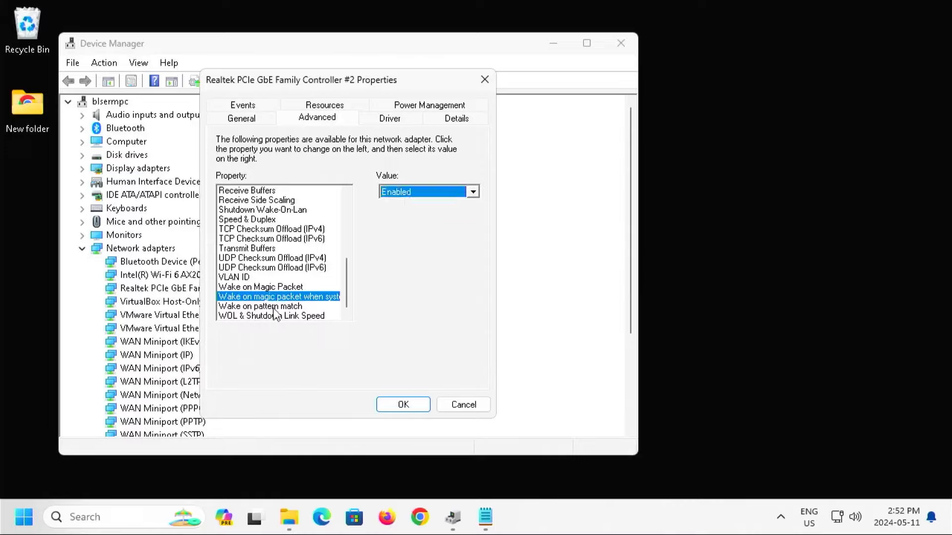
click(259, 307)
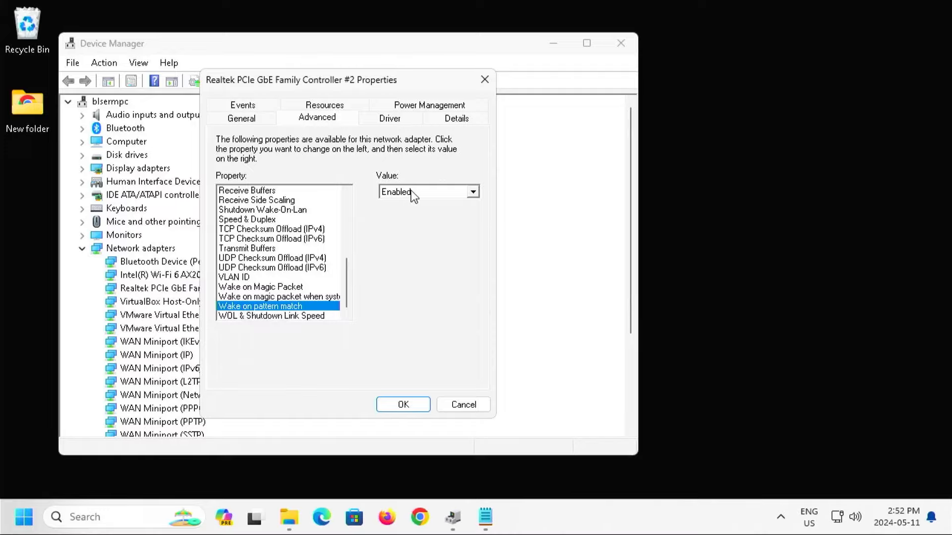
mouse_move(410, 110)
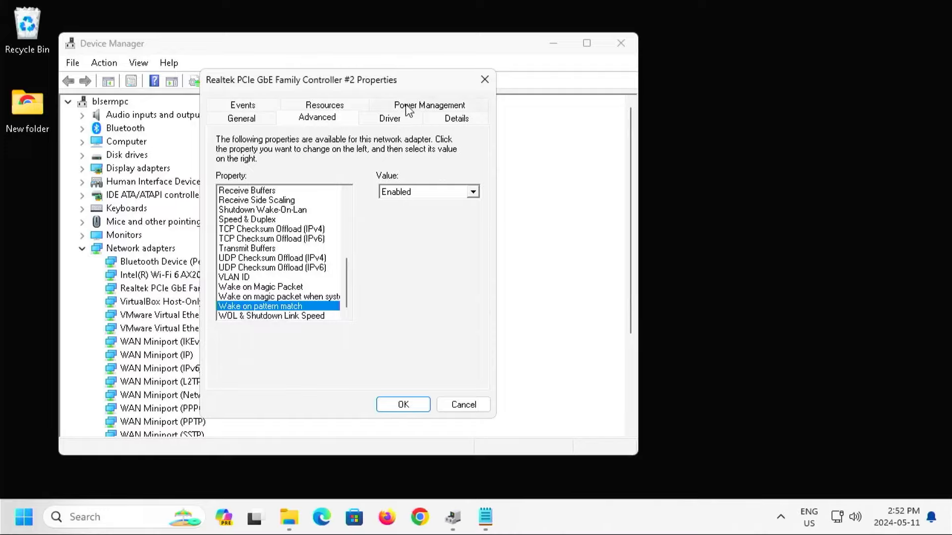
- Under Power Management, tick 'Allow this device to wake the computer' and confirm with OK
click(429, 106)
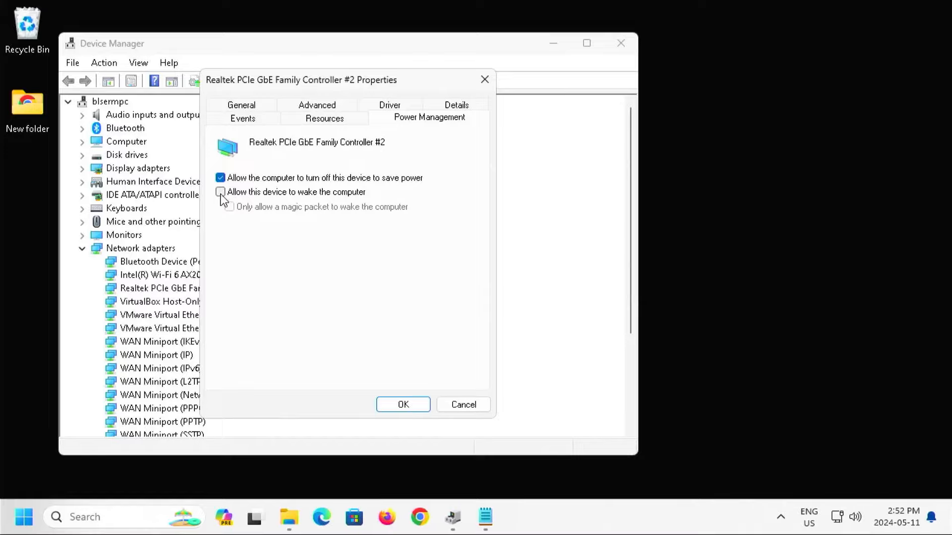
click(220, 191)
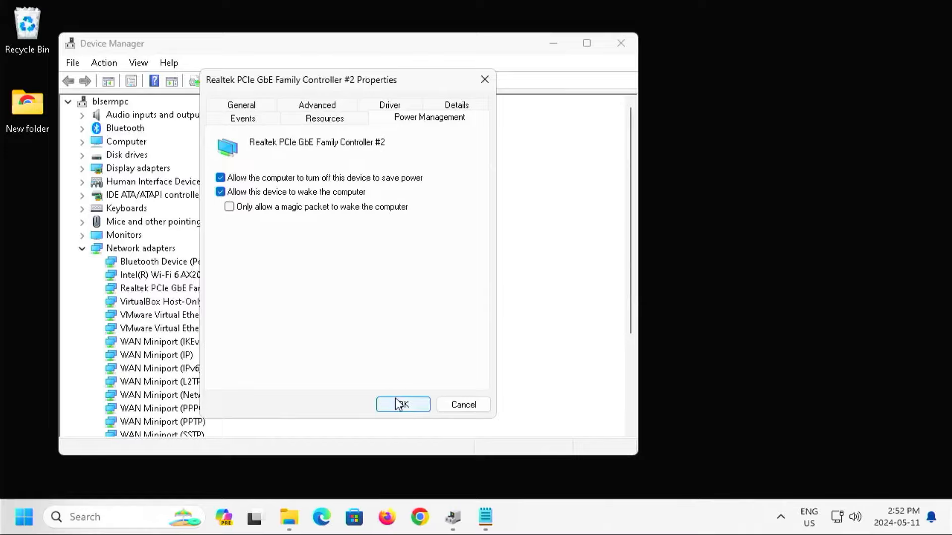
click(403, 404)
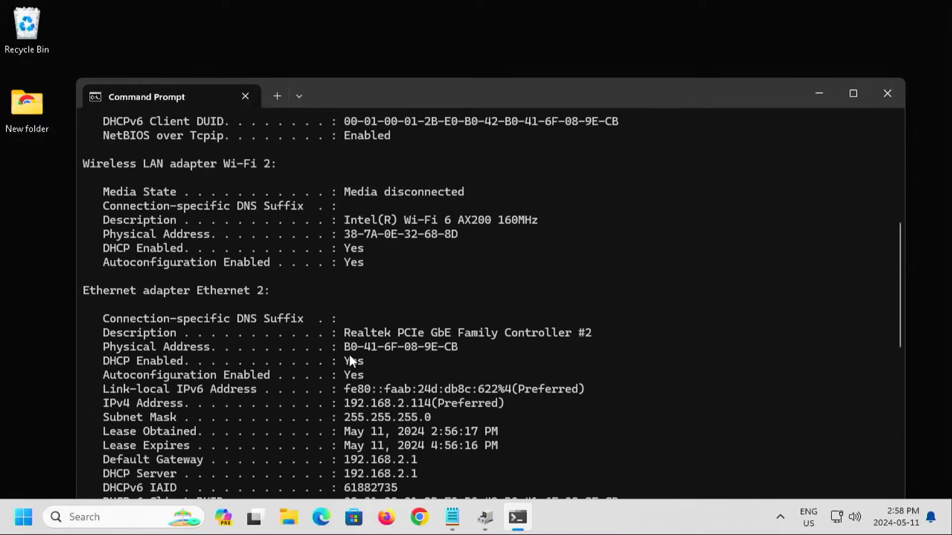
mouse_move(424, 363)
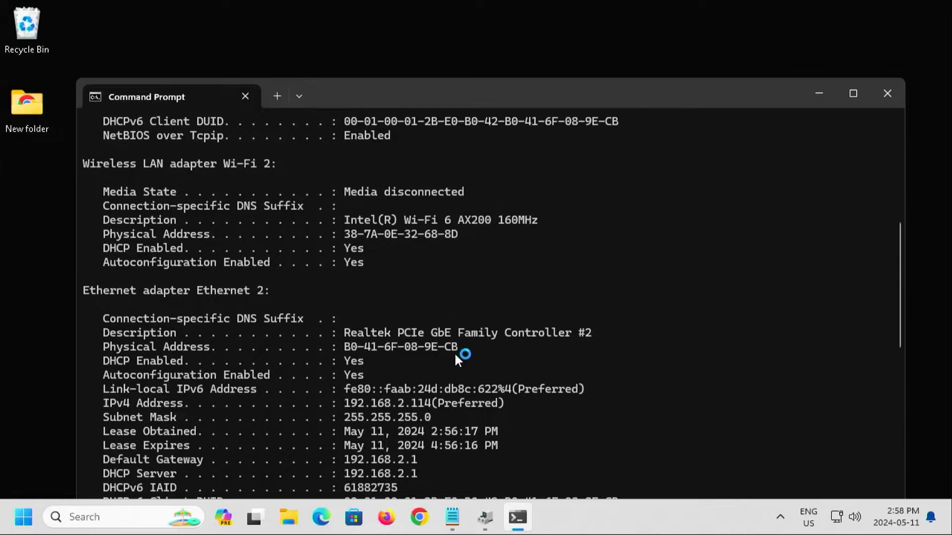
mouse_move(5, 494)
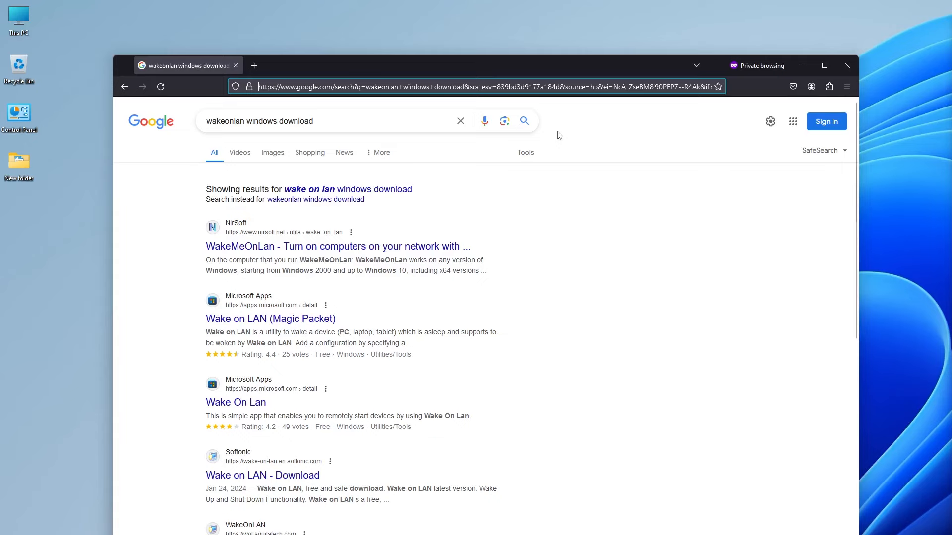
mouse_move(421, 258)
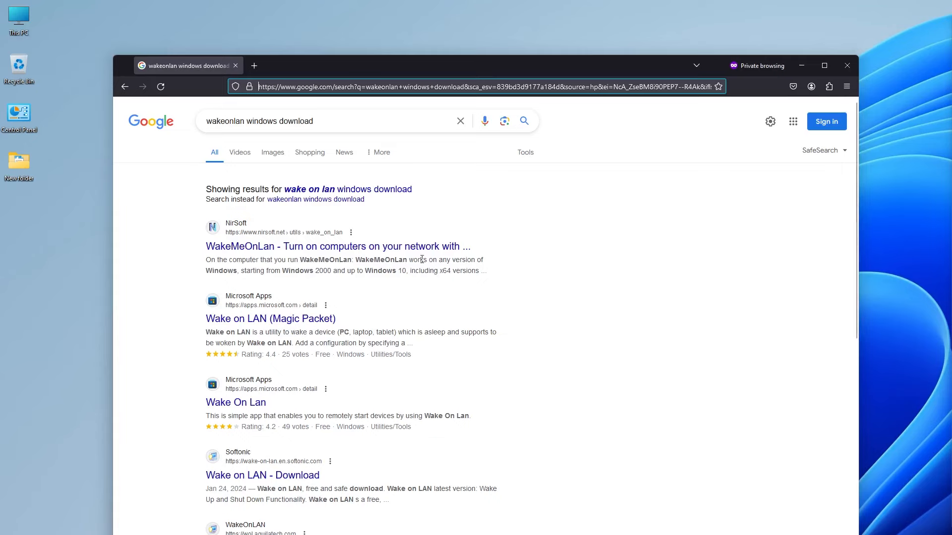
- Open the NirSoft WakeMeOnLan result and download the wakemeonlan-x64 zip
click(336, 247)
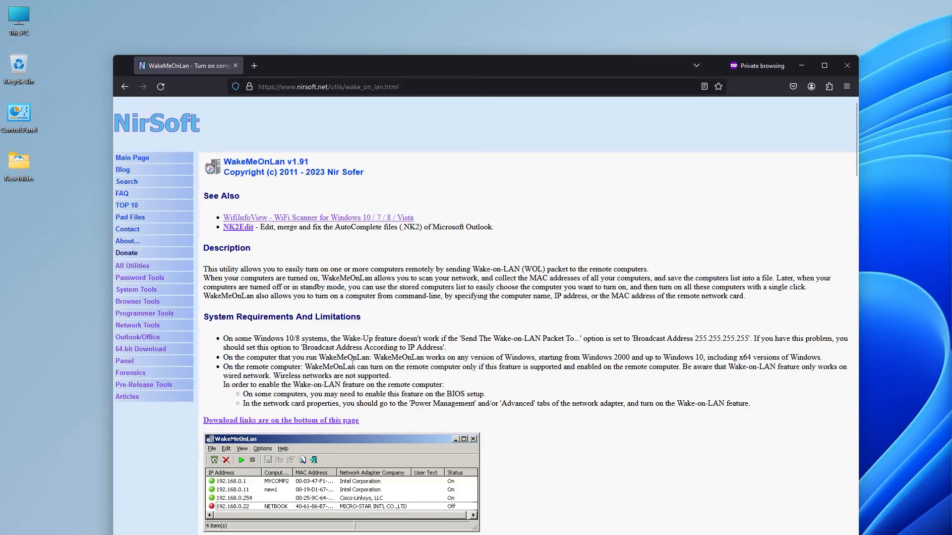
click(281, 420)
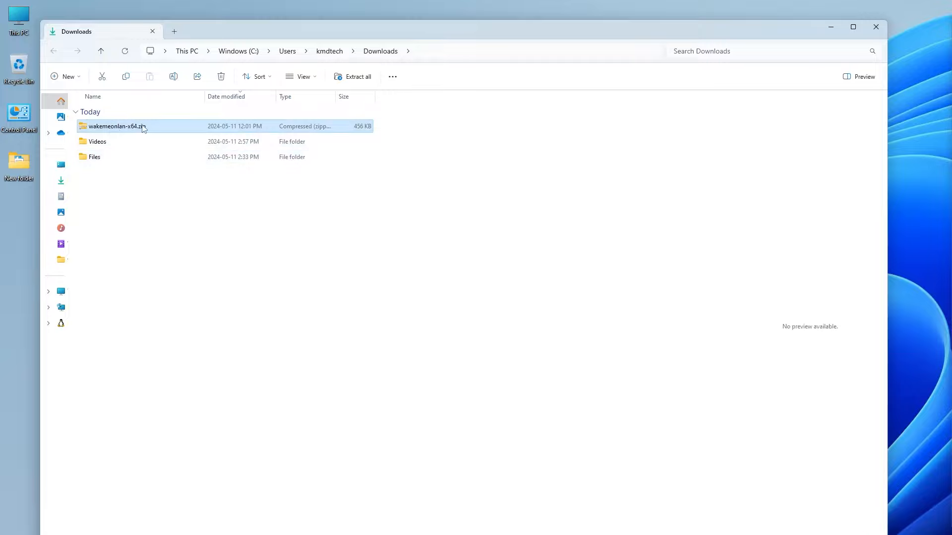
- Open wakemeonlan-x64.zip in Downloads and launch WakeMeOnLan.exe from it
double_click(115, 125)
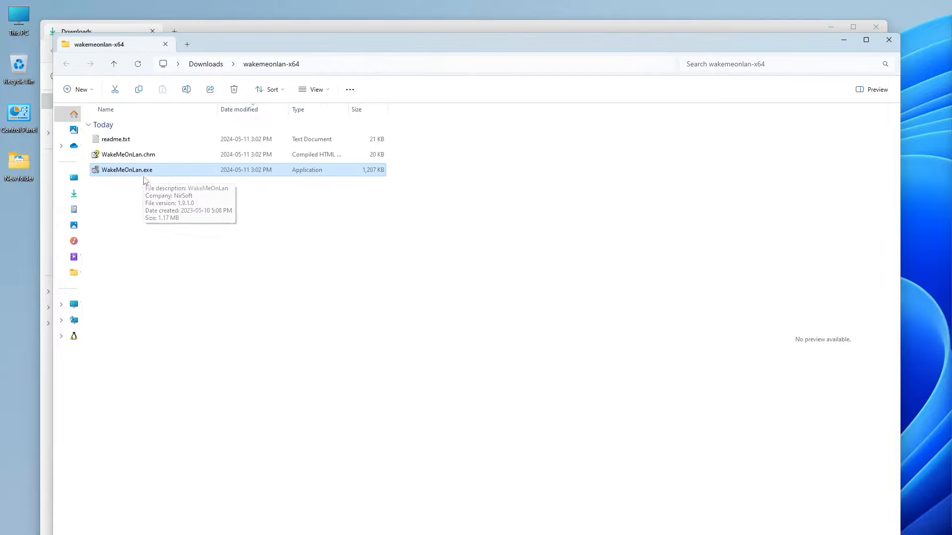
double_click(126, 169)
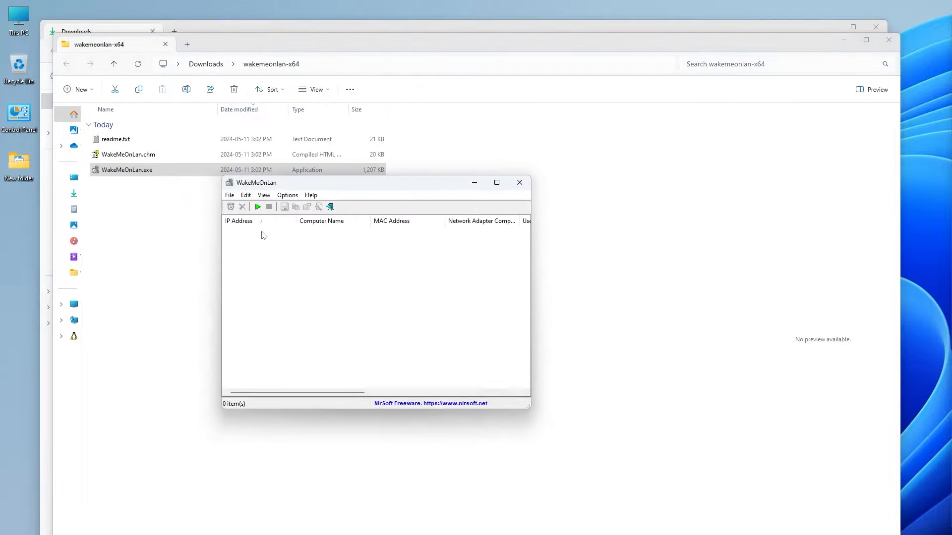
mouse_move(476, 269)
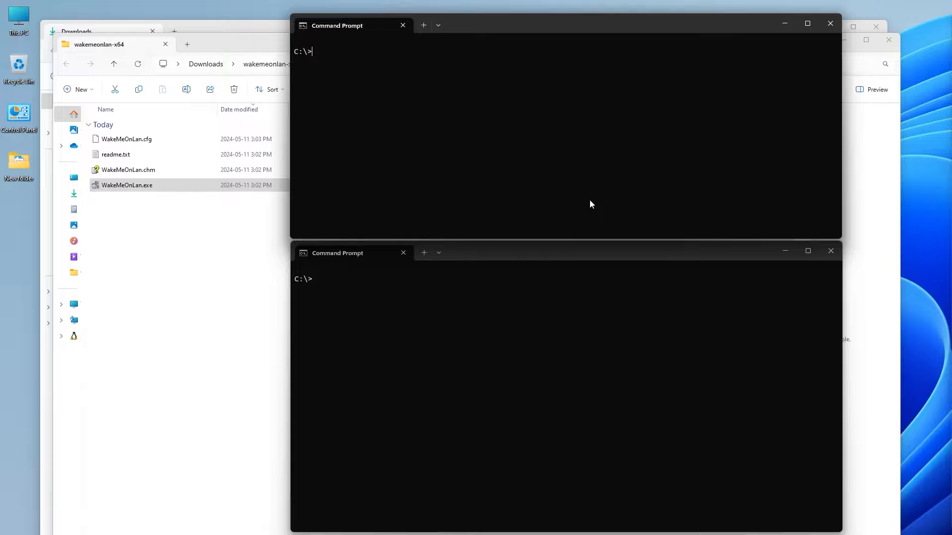
- Run ping 192.168.2.114 -t, then WakeMeOnLan /wakeup B0-41-6F-08-9E-CB from the wakemeonlan-x64 folder
text(ping 192.168.2.114 -t)
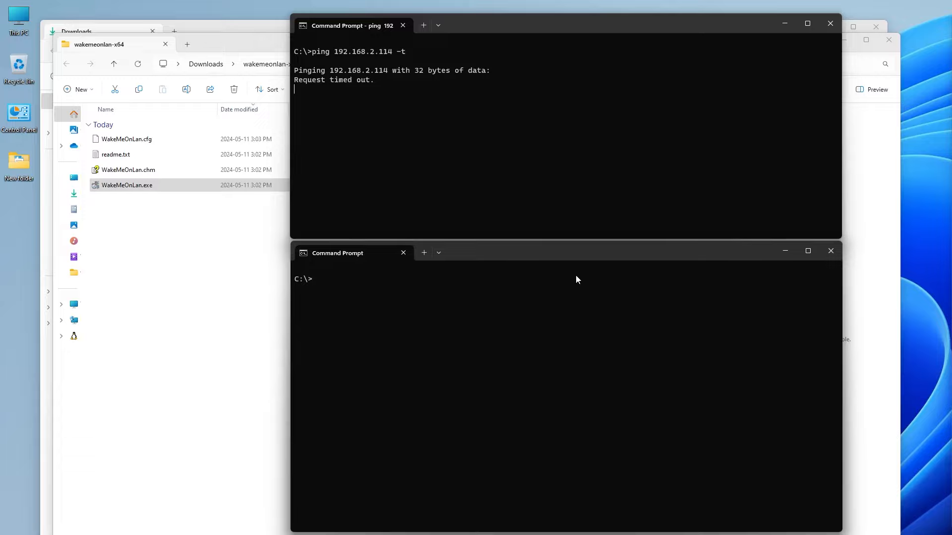
text(cd)
text(WakeMeOnLan /)
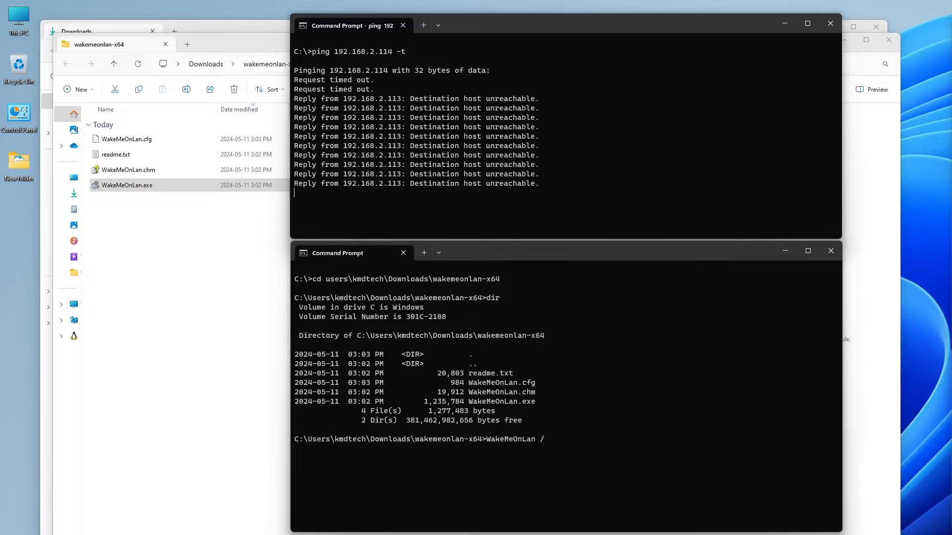
text(wakeup)
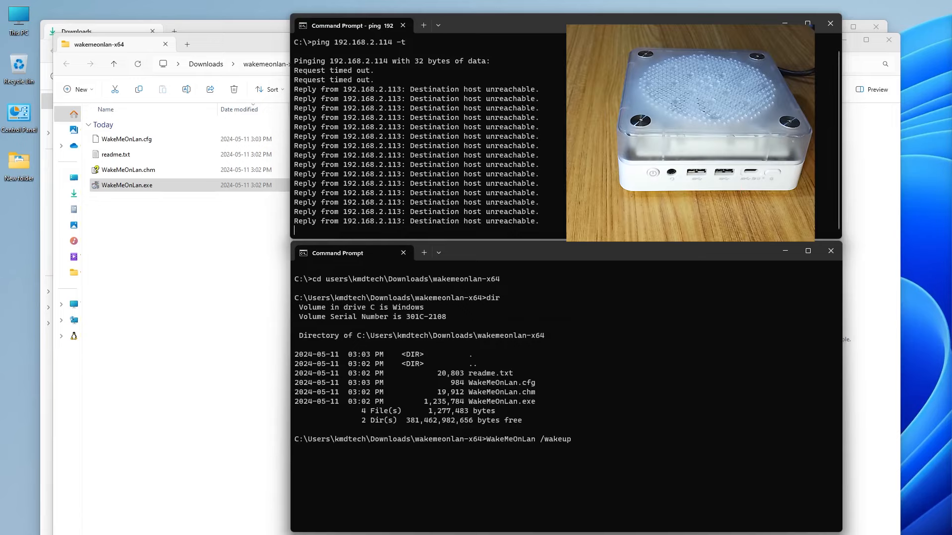
text(B0-41-6F-08-9E-CB)
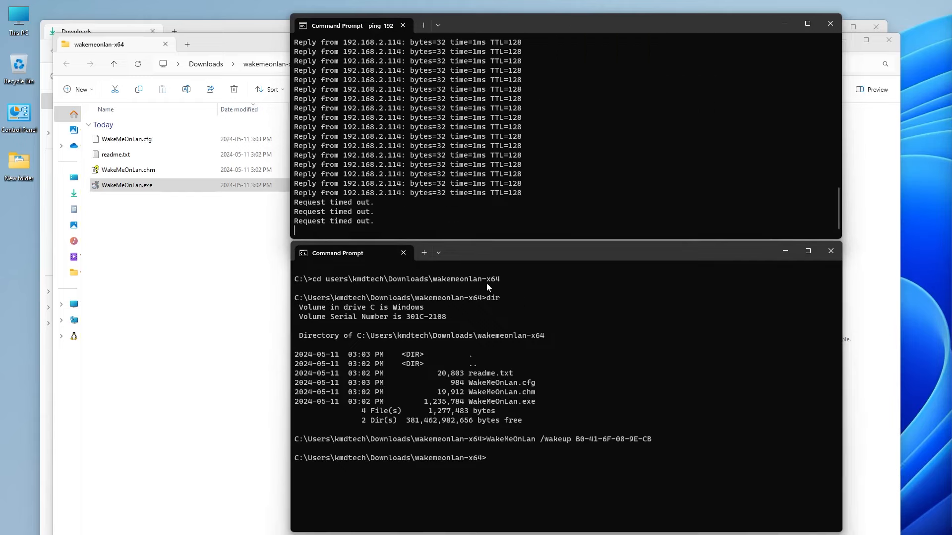
mouse_move(346, 231)
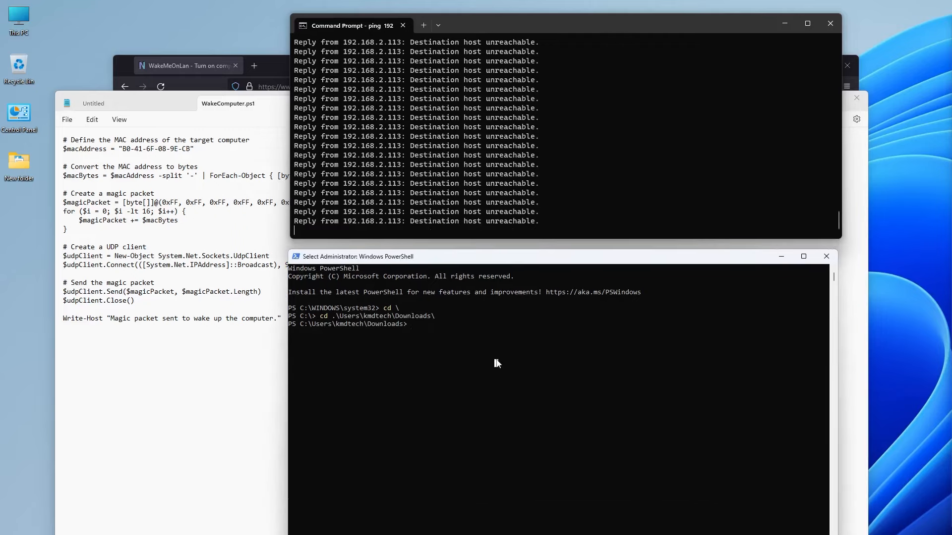
- From Downloads run WakeComputer.ps1, then retry via powershell.exe -ExecutionPolicy Bypass -File WakeComputer.ps1
text(dir)
text(.\WakeComputer.ps1)
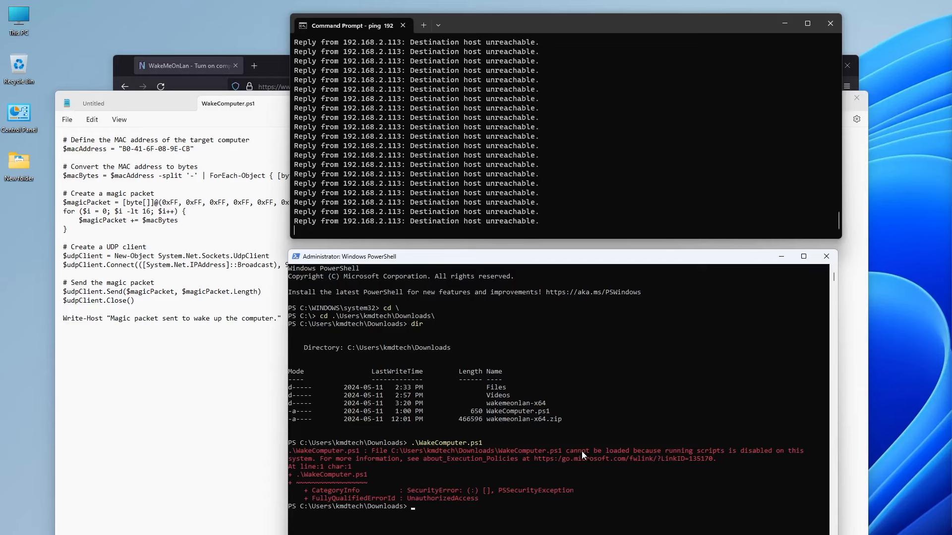
mouse_move(773, 456)
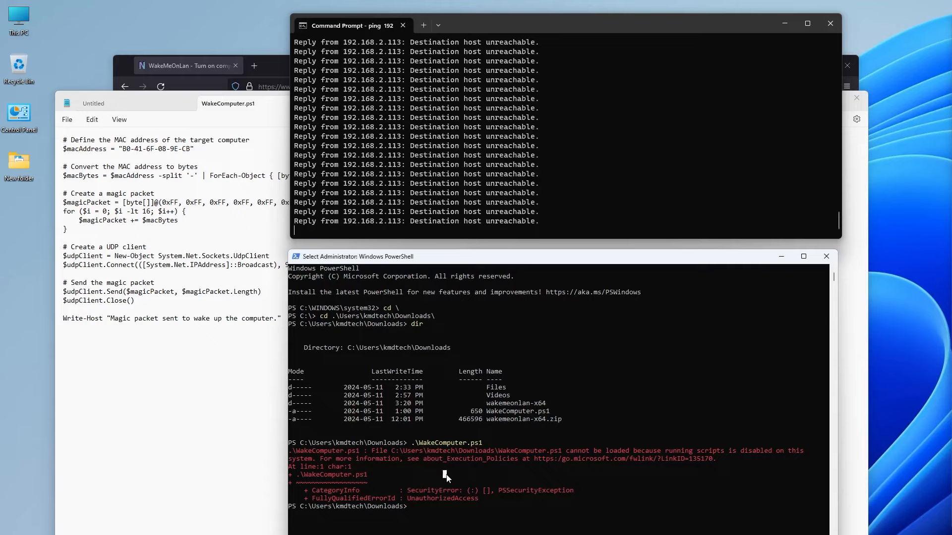
text(powershell.exe -ExecutionPolicy Bypass -Fil)
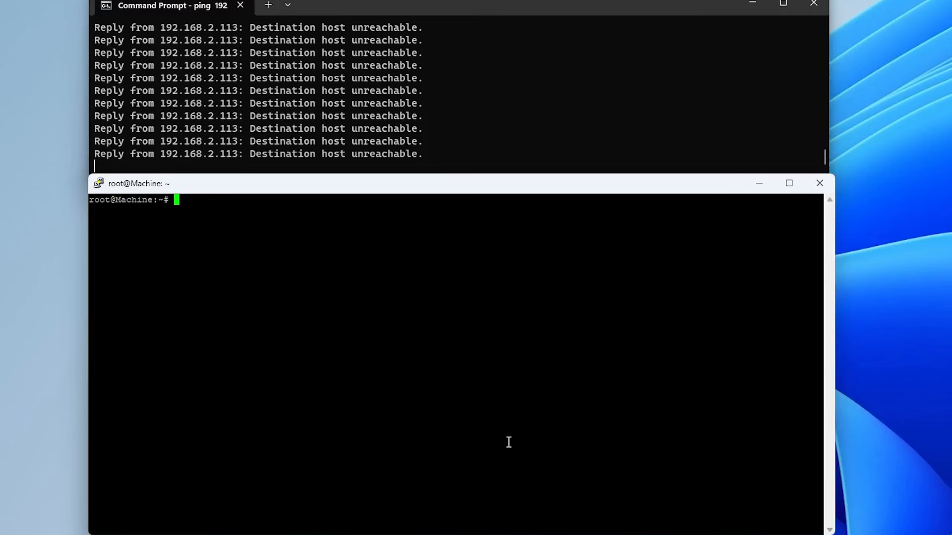
- Check /etc/debian_version and install etherwake with apt-get, confirming with Y
text(cat /etc/debian_version)
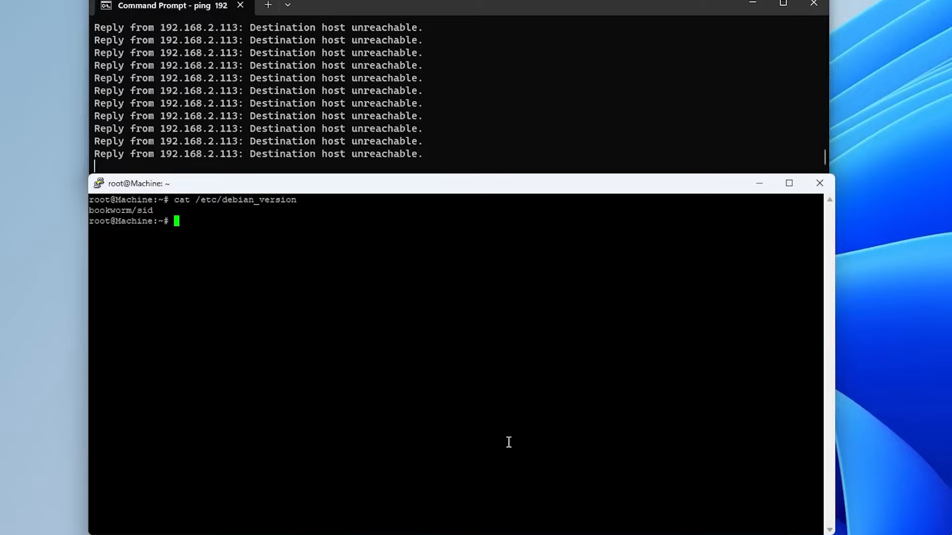
text(apt-get install etherwake)
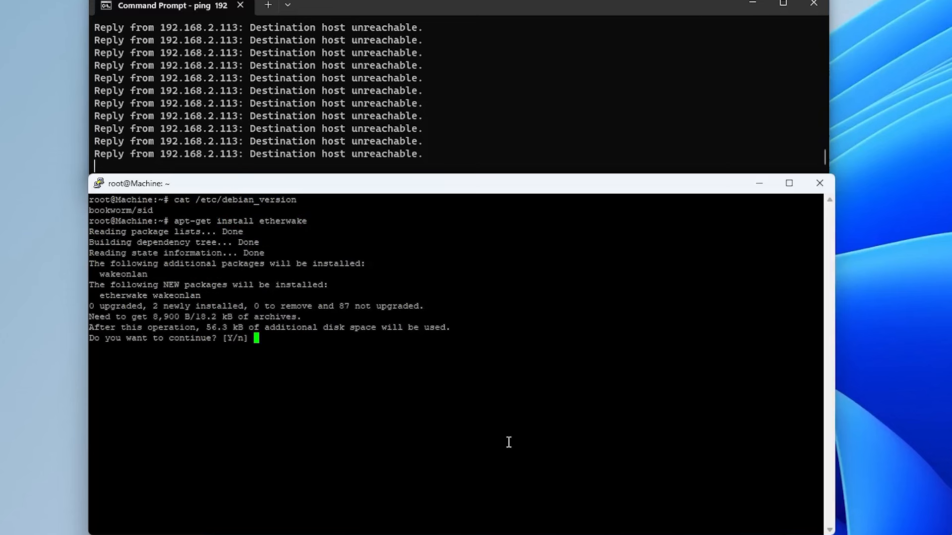
text(Y)
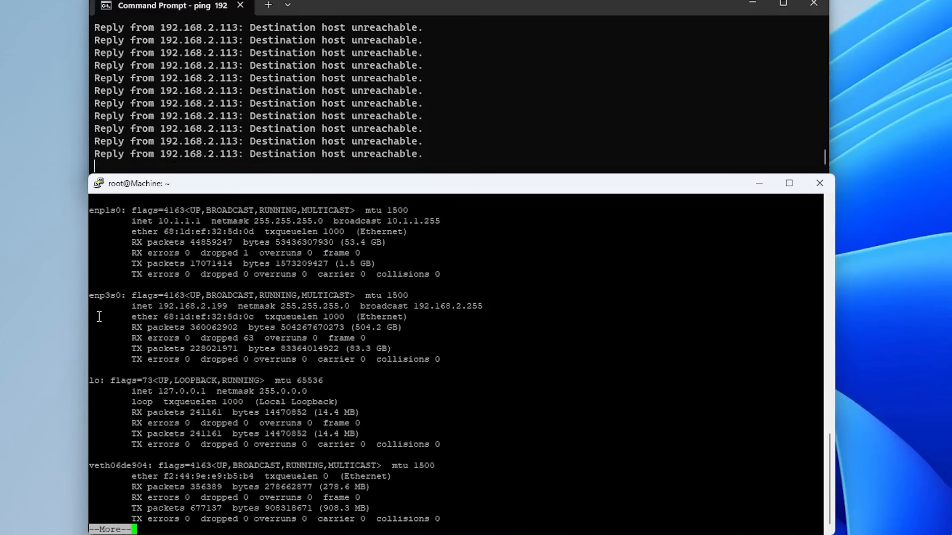
mouse_move(96, 307)
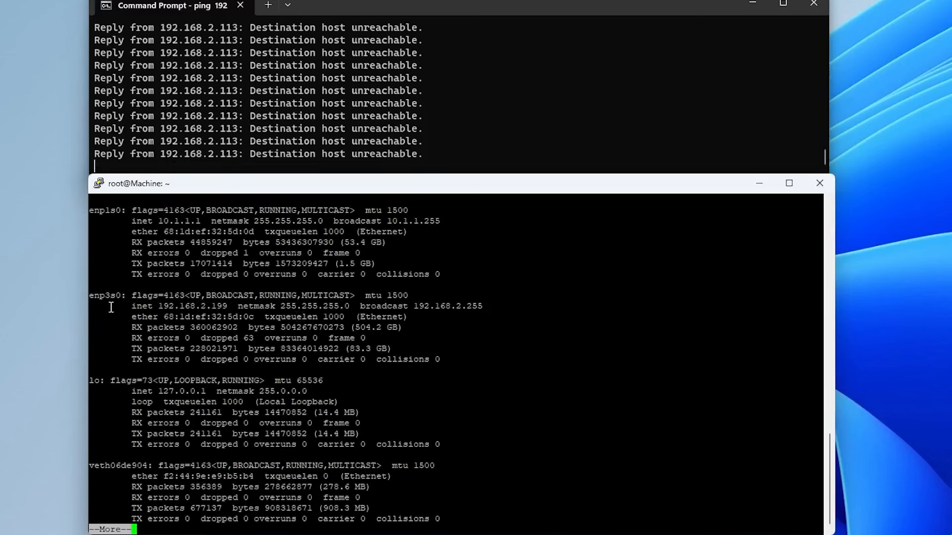
- Send the magic packet with etherwake -i enp3s0 B0:41:6F:08:9E:CB
text(etherwak)
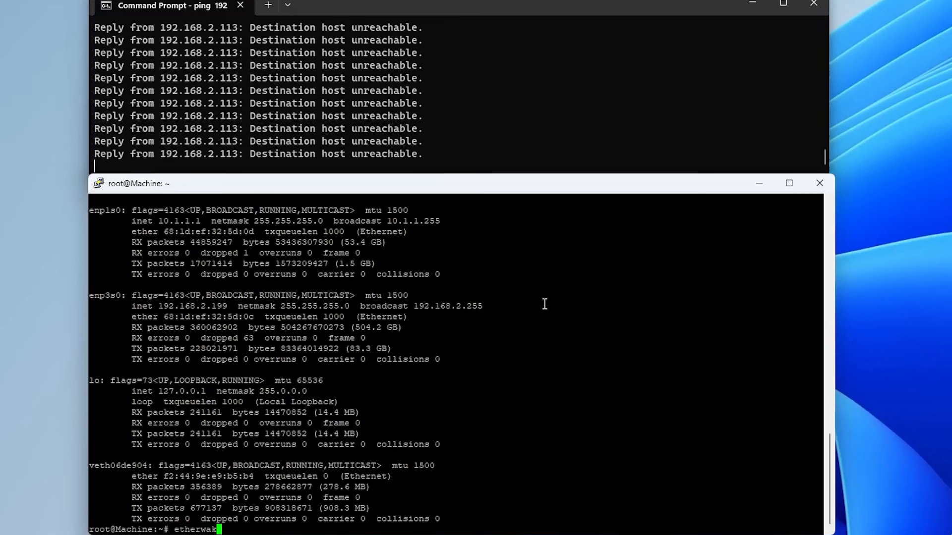
text(-i enp3s0 B0:41:6F:08:9E:C8)
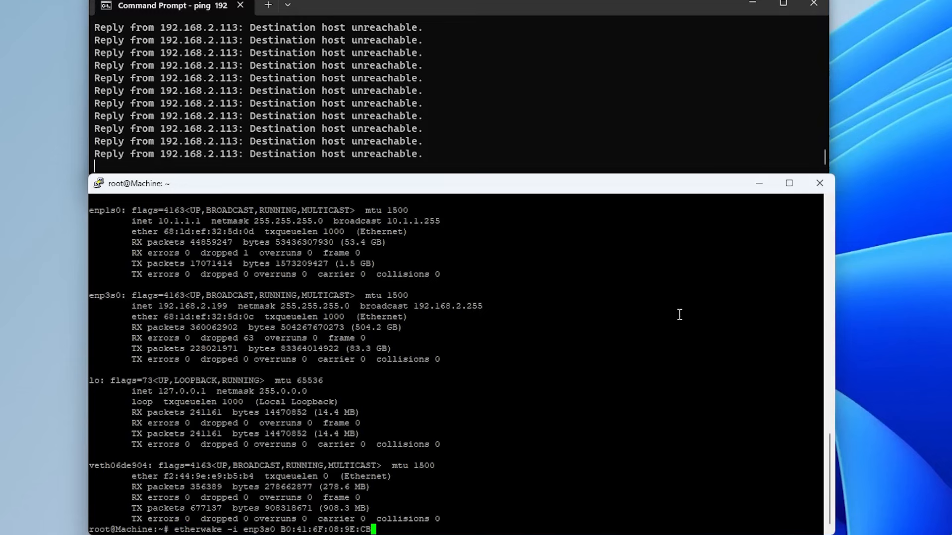
key(enter)
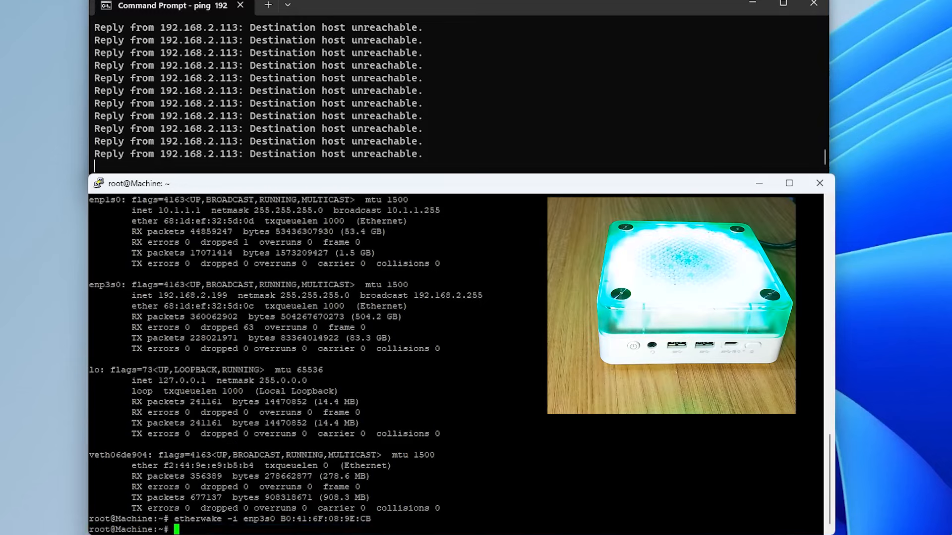